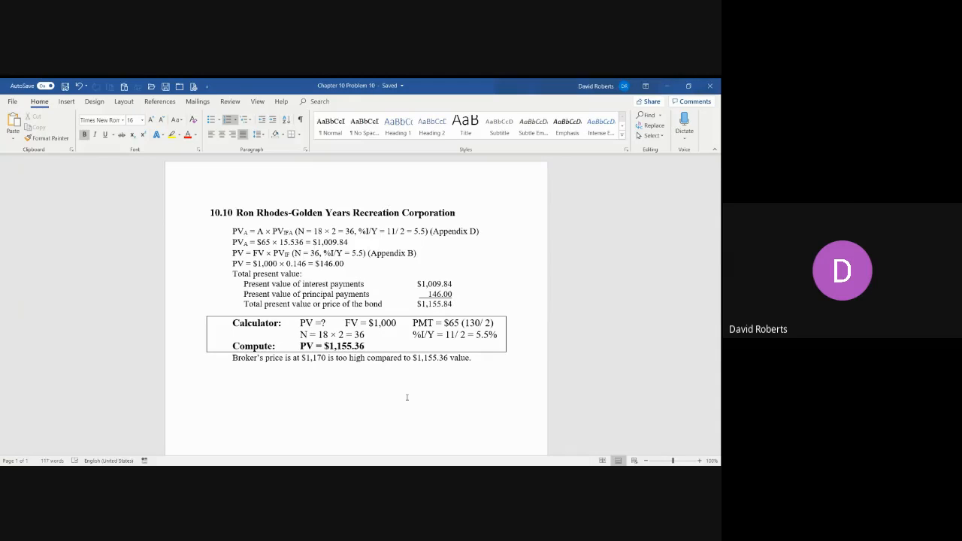
left_click(234, 214)
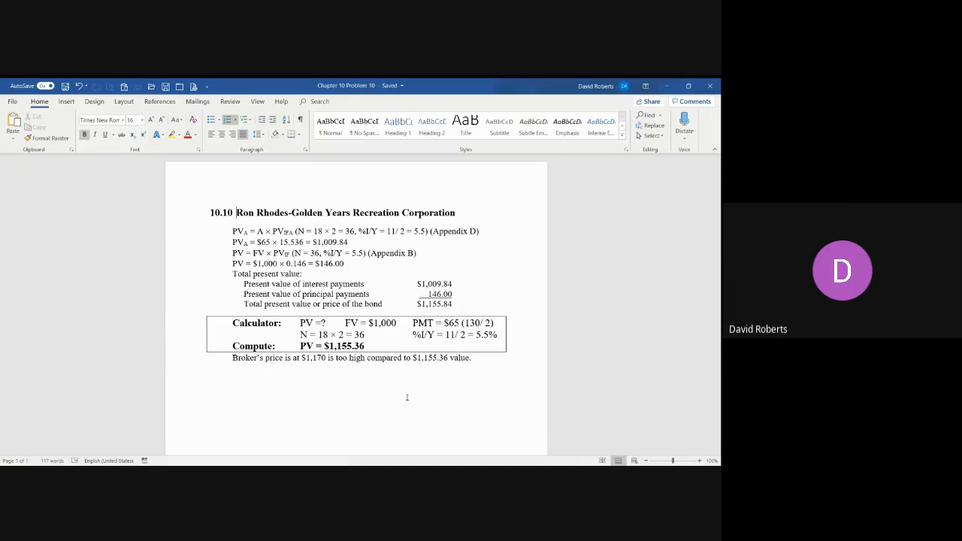